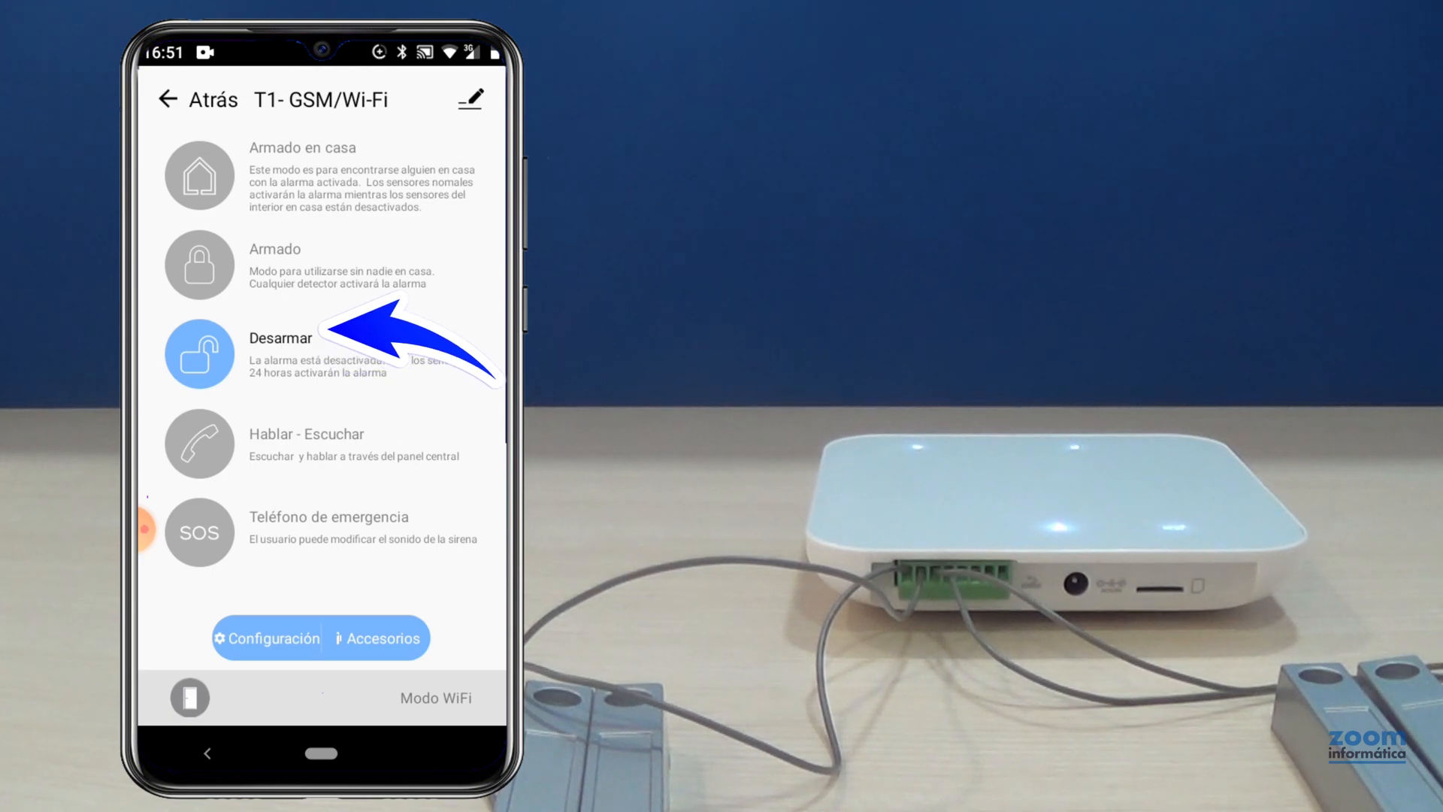
Step: Arm the T1 panel with Armado, let the Zona cableada 2 alert appear, then disarm it
{"action": "left_click", "coordinate": [198, 265]}
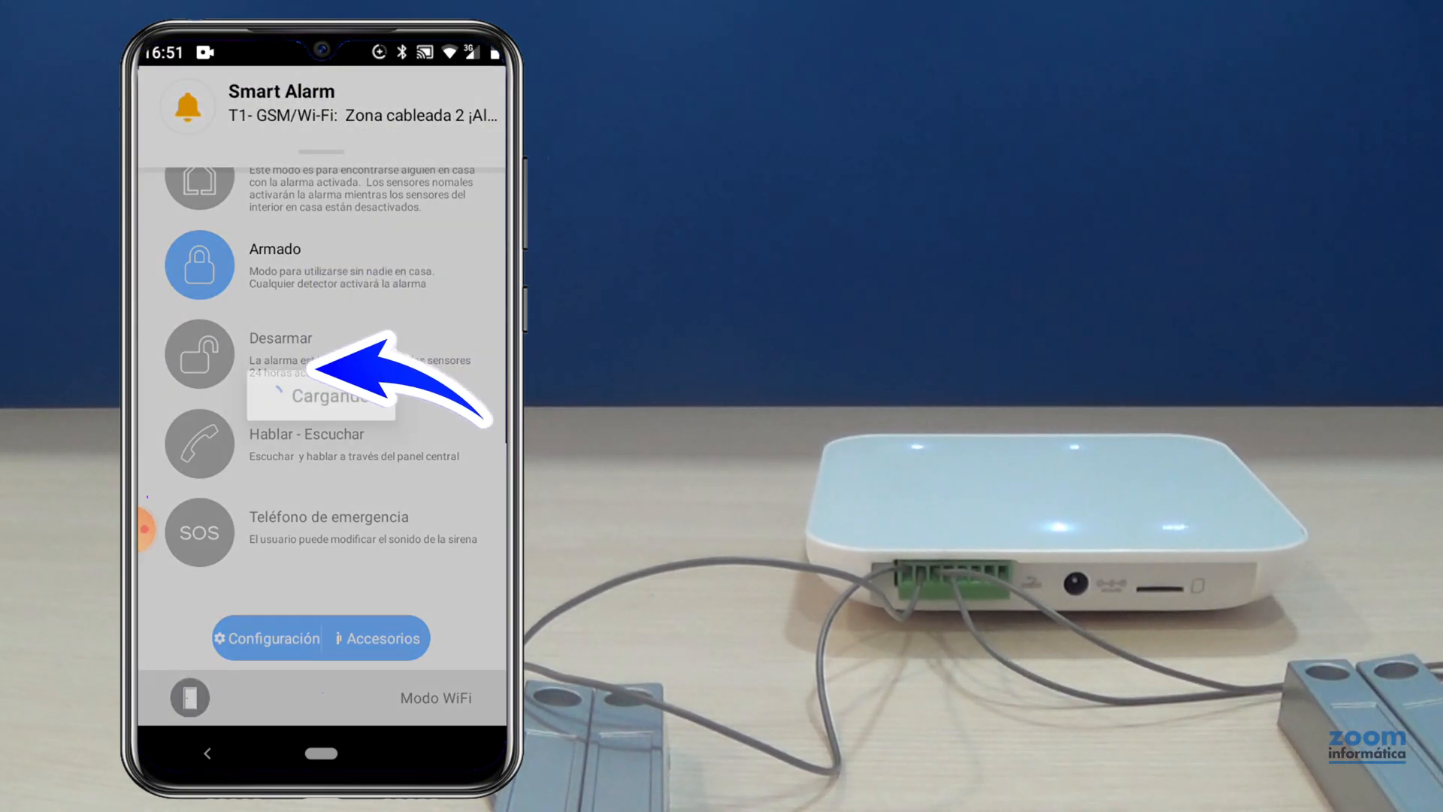
{"action": "left_click", "coordinate": [198, 353]}
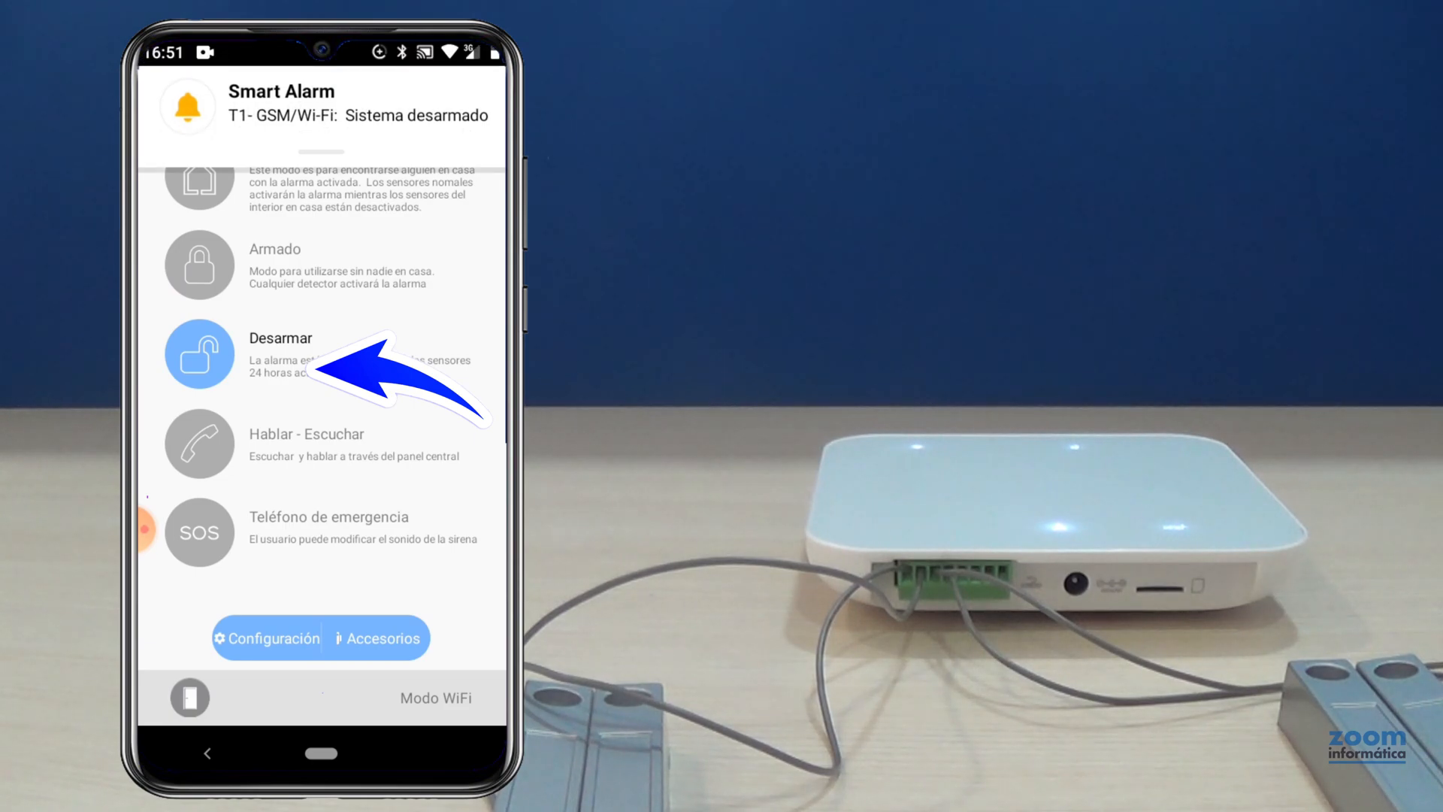